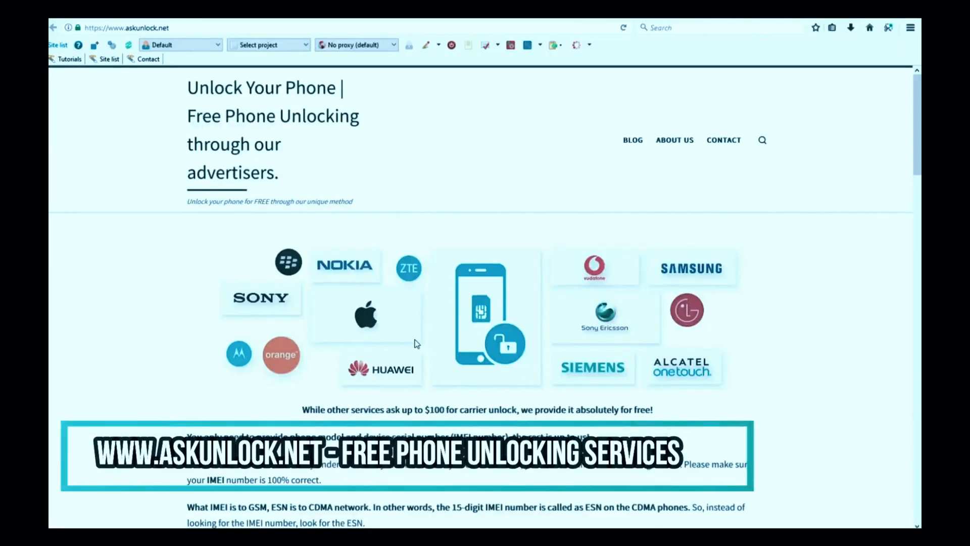
Scroll down past the TrialPay explanation to the Submit Form section.
{"action": "scroll", "scroll_direction": "down", "scroll_amount": 3}
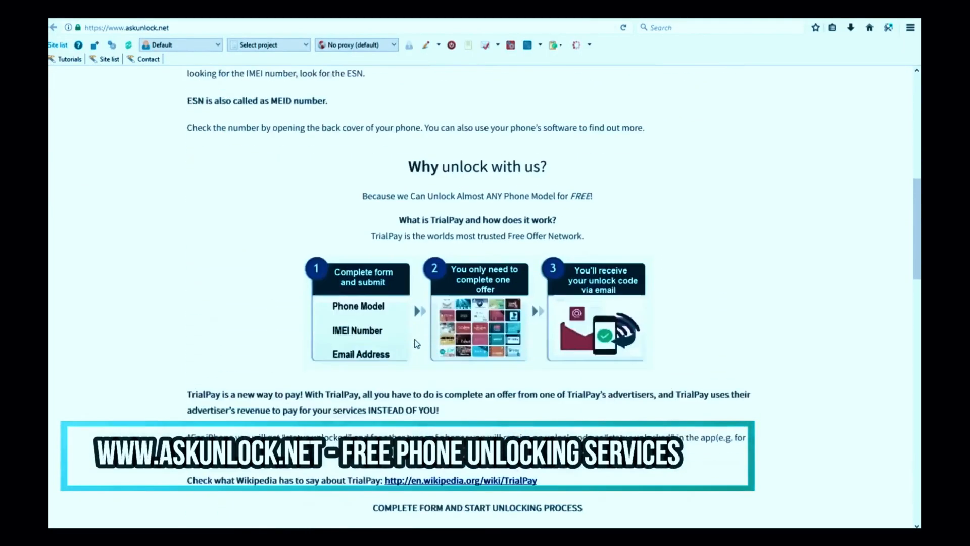
{"action": "scroll", "scroll_direction": "down", "scroll_amount": 3}
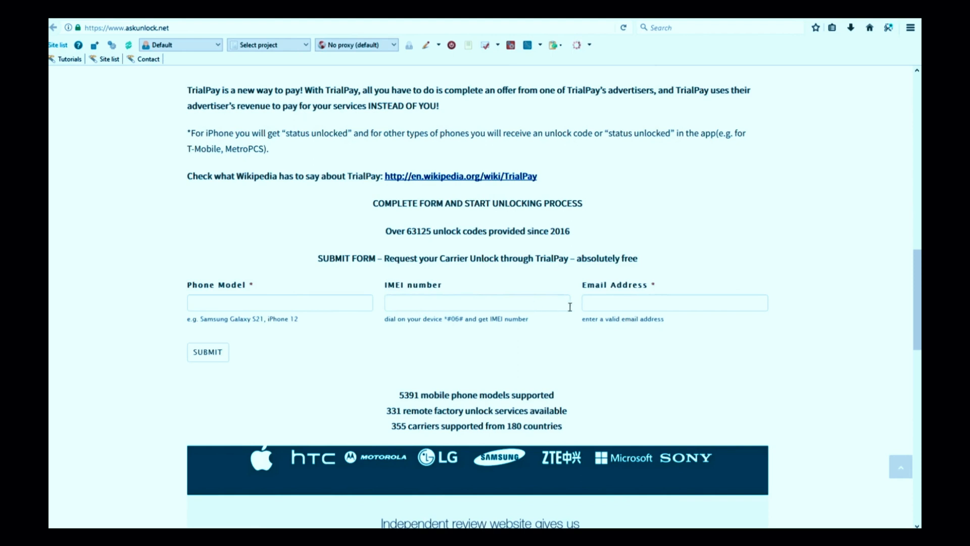
Focus the Email Address field, then in Gmail view the 'We successfully unlocked your phone' email.
{"action": "left_click", "coordinate": [674, 302]}
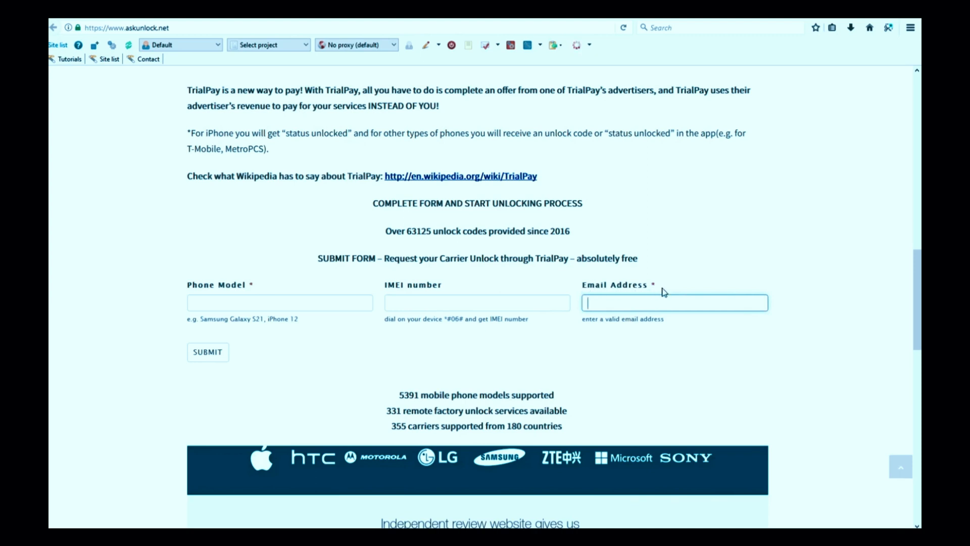
{"action": "mouse_move", "coordinate": [608, 319]}
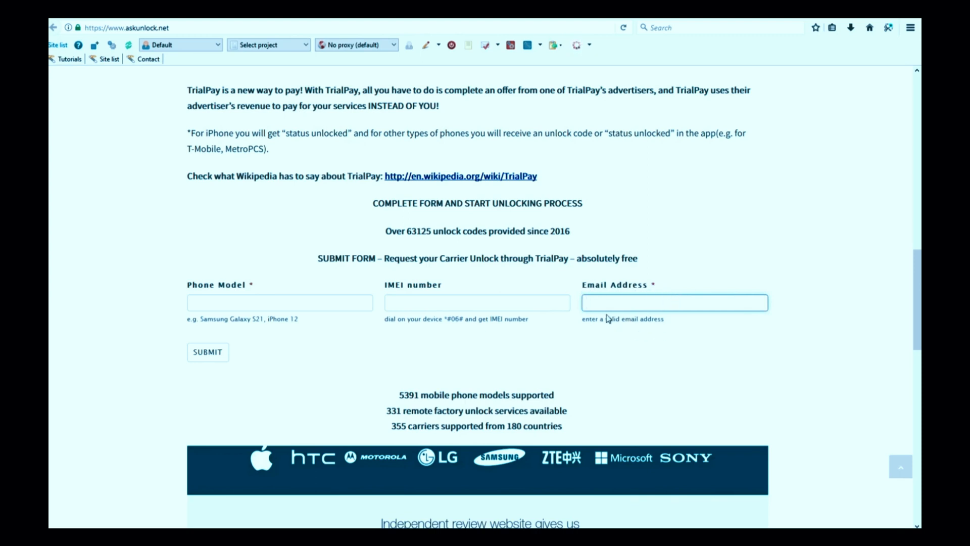
{"action": "mouse_move", "coordinate": [617, 292]}
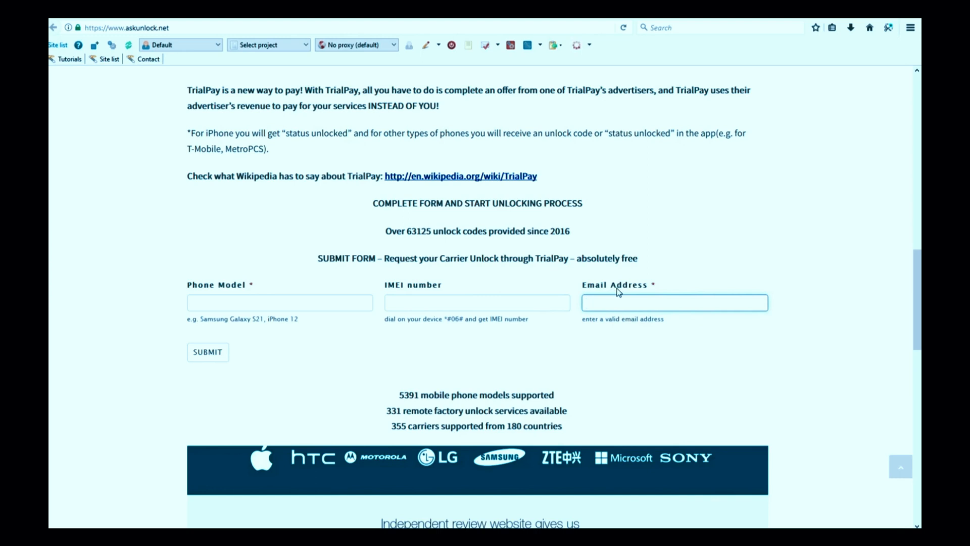
{"action": "mouse_move", "coordinate": [665, 315]}
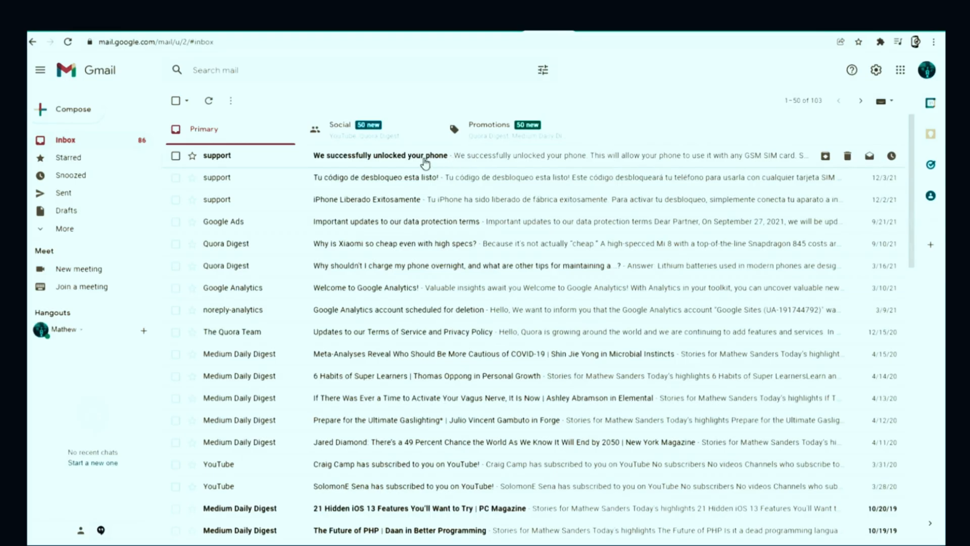
{"action": "left_click", "coordinate": [381, 155]}
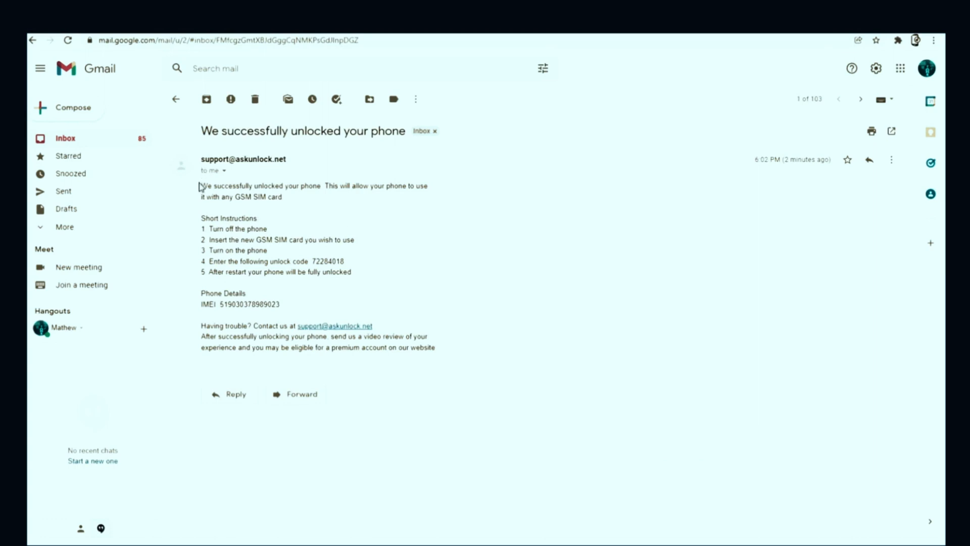